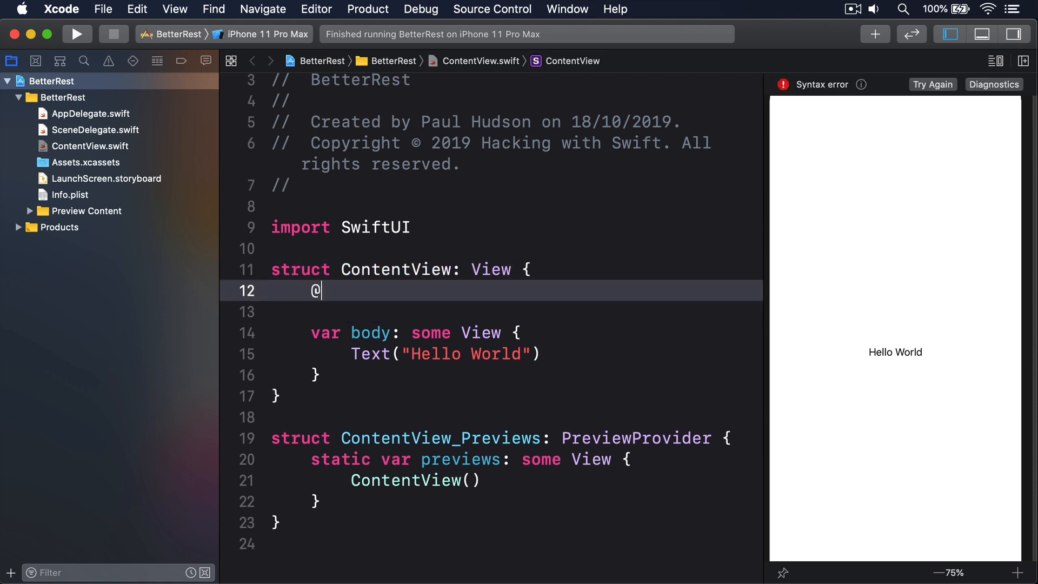
{"action": "type", "text": "State private var slee"}
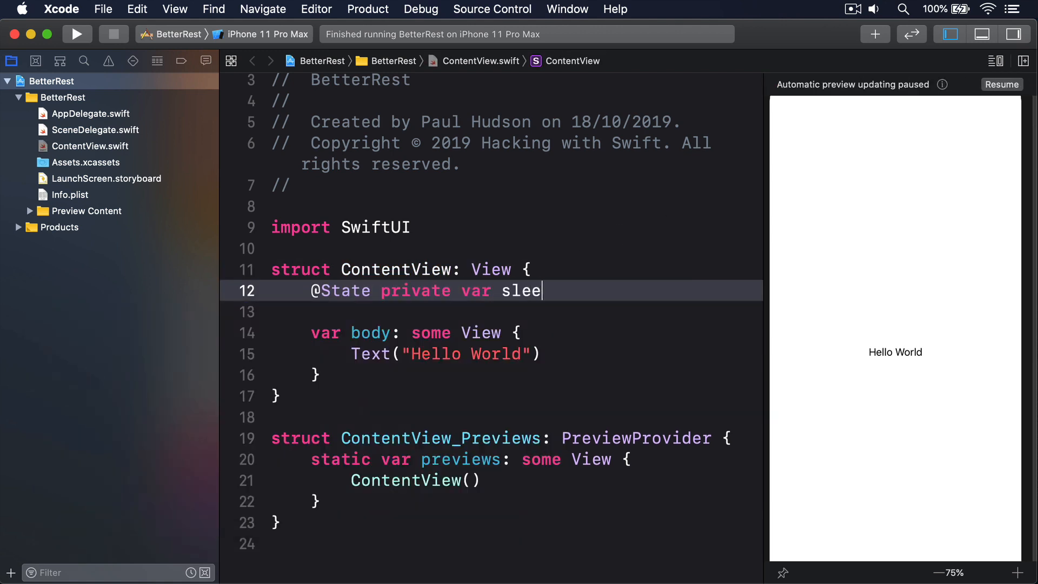
{"action": "type", "text": "pAmount = 8.0"}
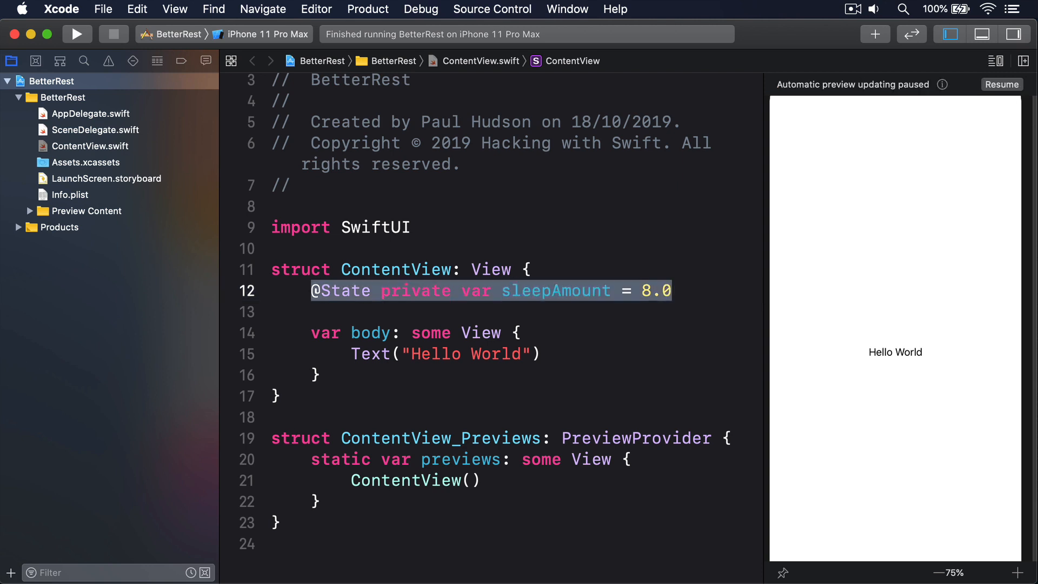
{"action": "type", "text": "Stepper"}
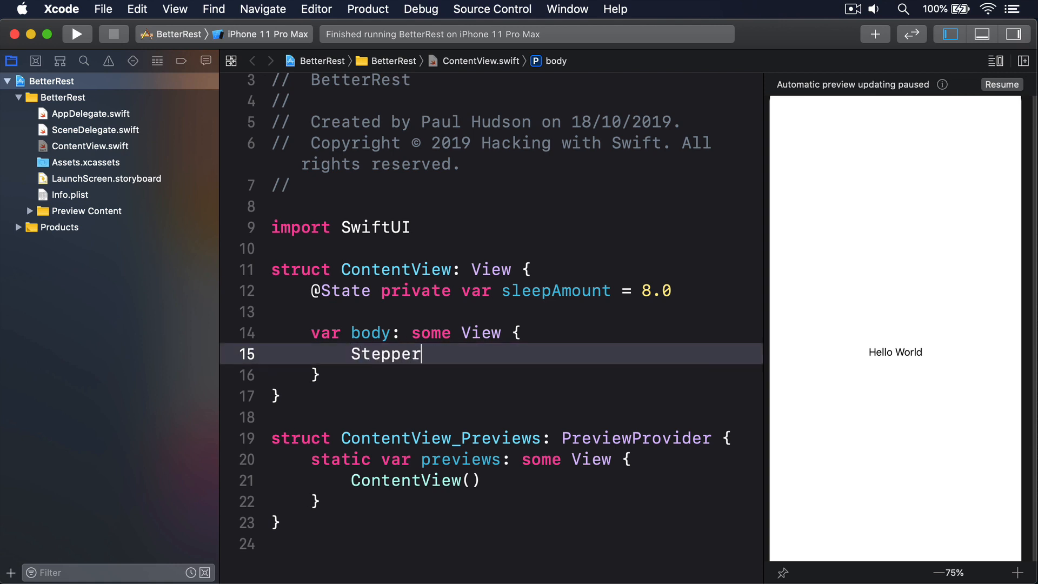
{"action": "type", "text": "(value: $sleepAmount) {"}
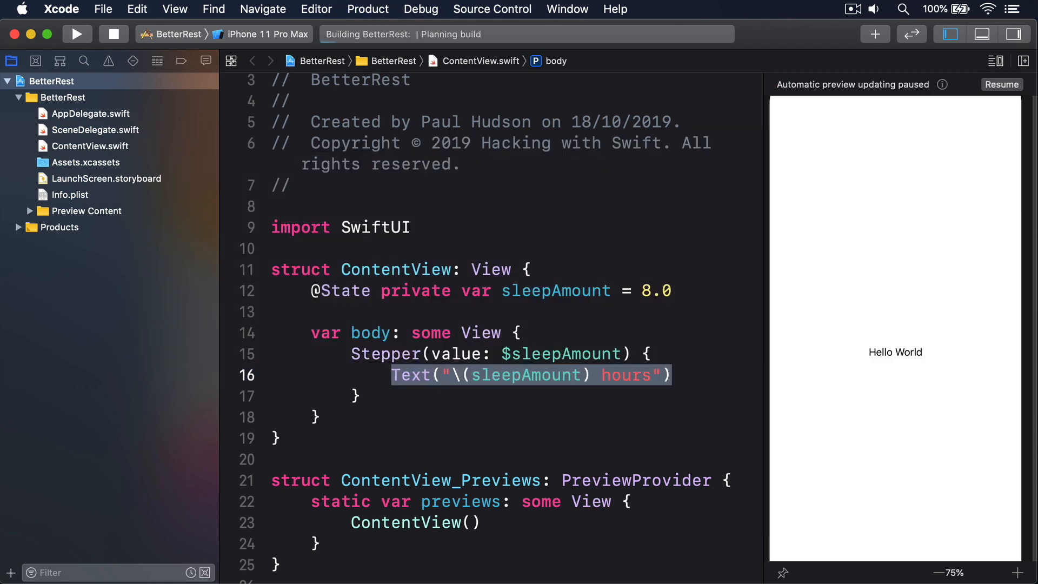
Run the app and step the hours down once then up three times, seeing values like 5.000000 hours
{"action": "left_click", "coordinate": [75, 34]}
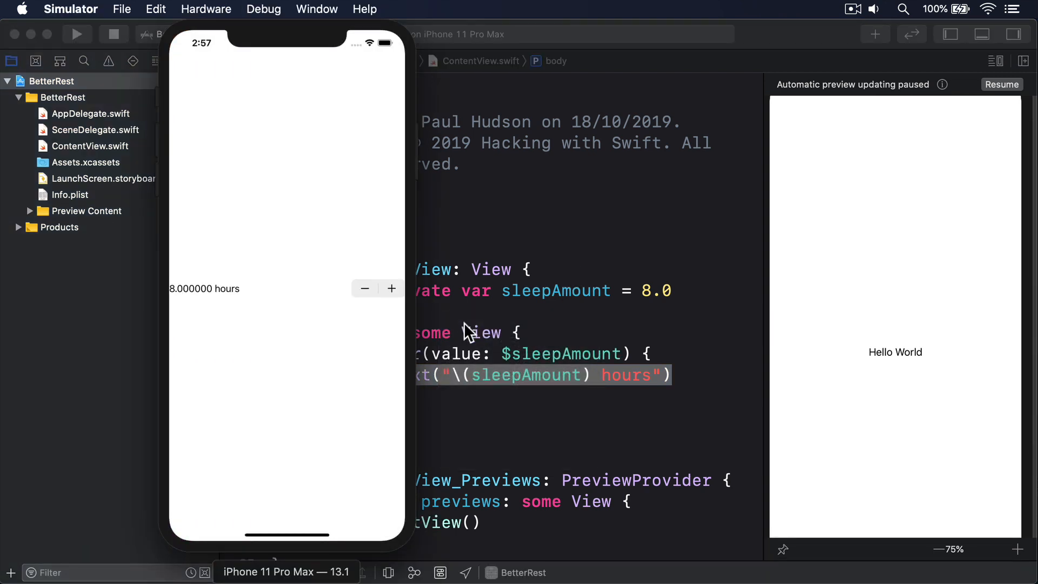
{"action": "mouse_move", "coordinate": [361, 290]}
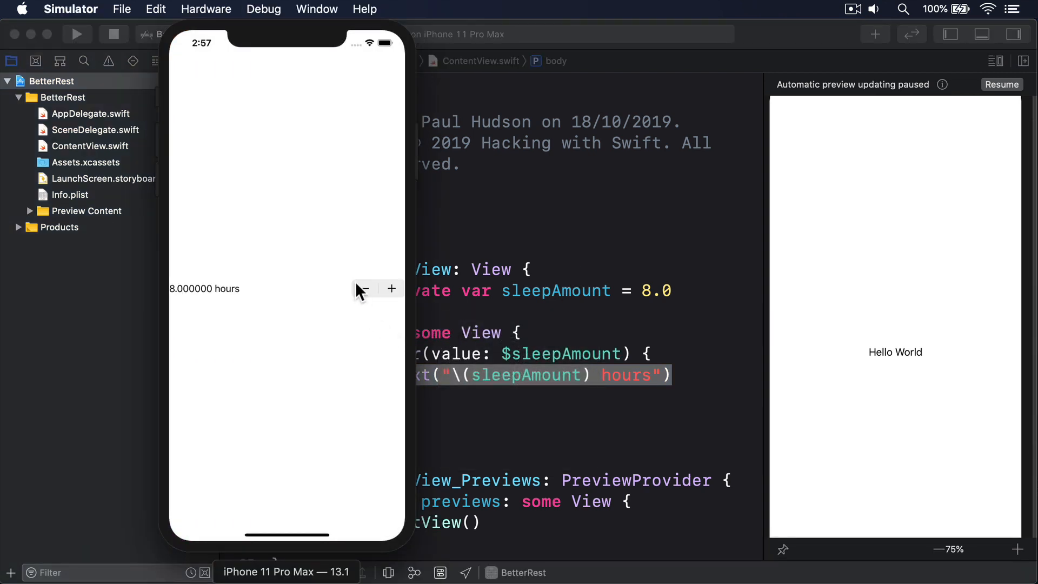
{"action": "left_click", "coordinate": [363, 288]}
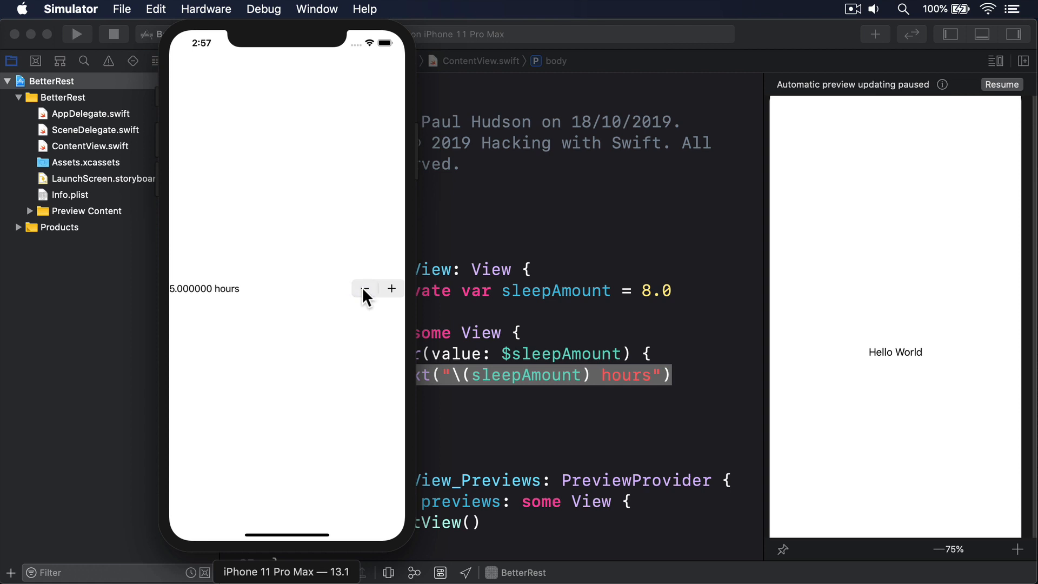
{"action": "left_click", "coordinate": [390, 289]}
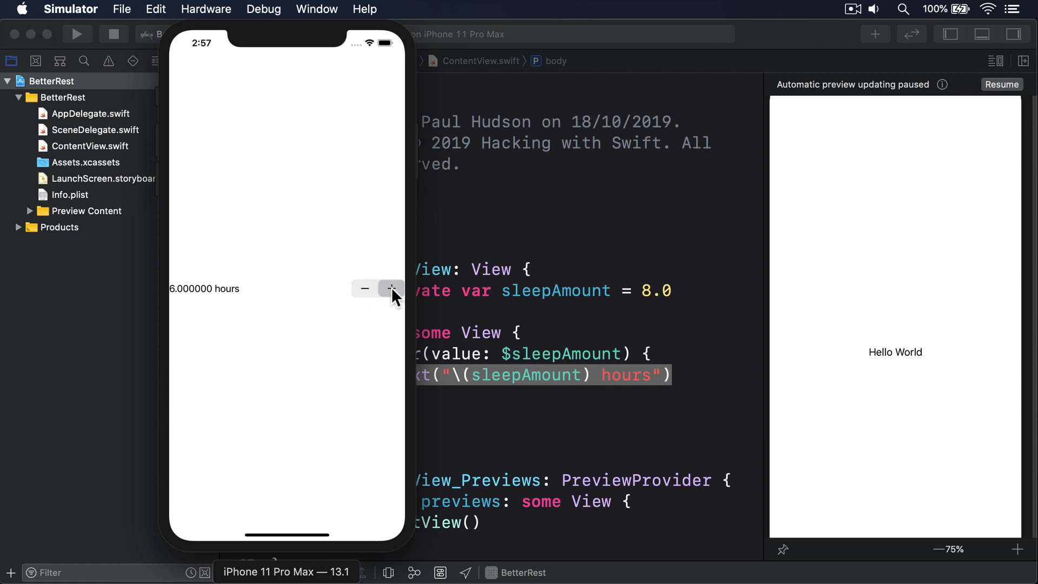
{"action": "left_click", "coordinate": [391, 288]}
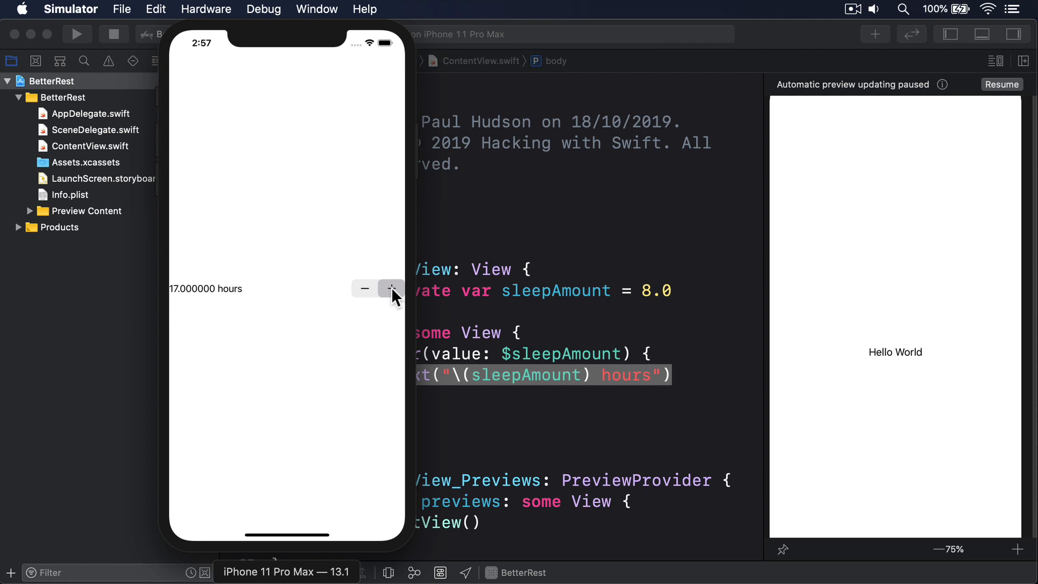
{"action": "left_click", "coordinate": [391, 289]}
{"action": "type", "text": ", in: "}
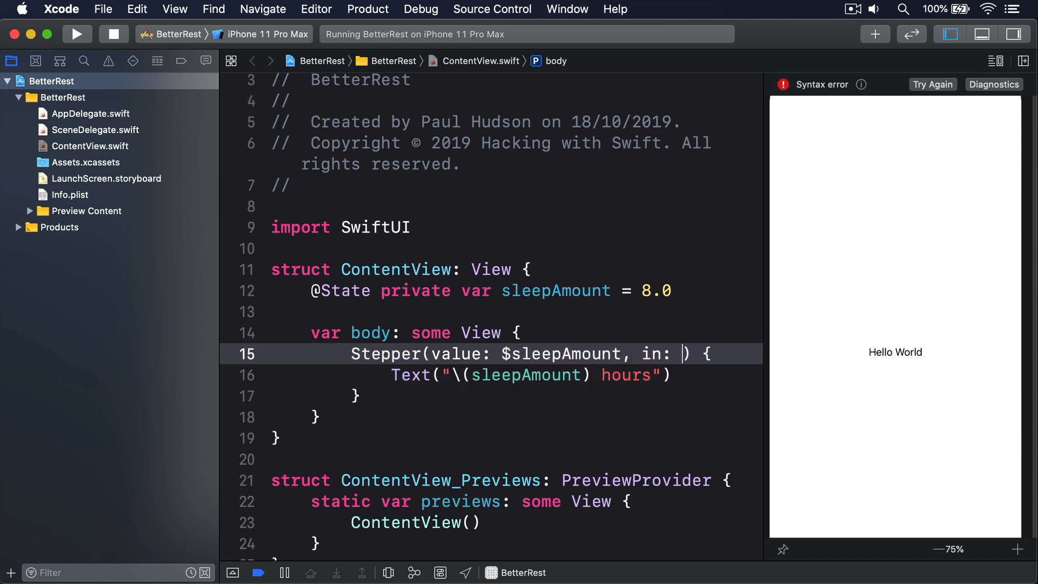
Add in: 4...12 to the Stepper so sleepAmount stays between 4 and 12
{"action": "type", "text": "4...12"}
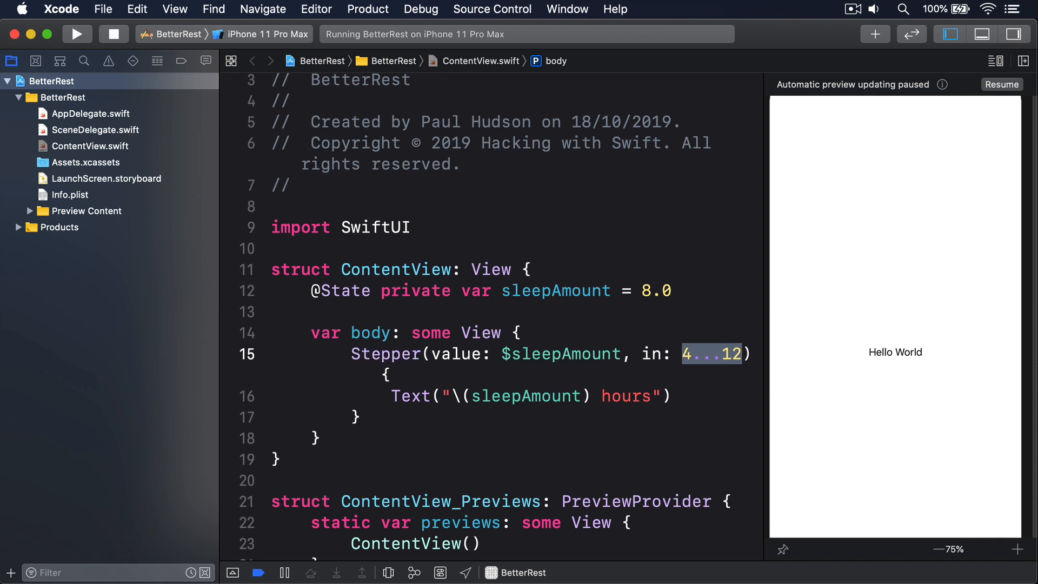
Rerun the app and confirm the stepper clamps at 4 hours before stepping back up
{"action": "left_click", "coordinate": [77, 33]}
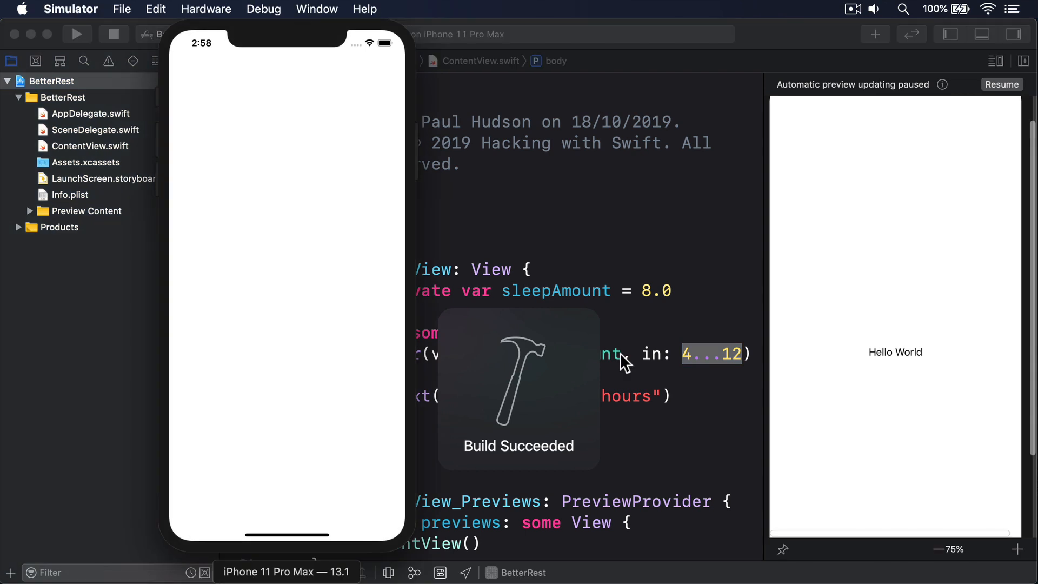
{"action": "left_click", "coordinate": [364, 288]}
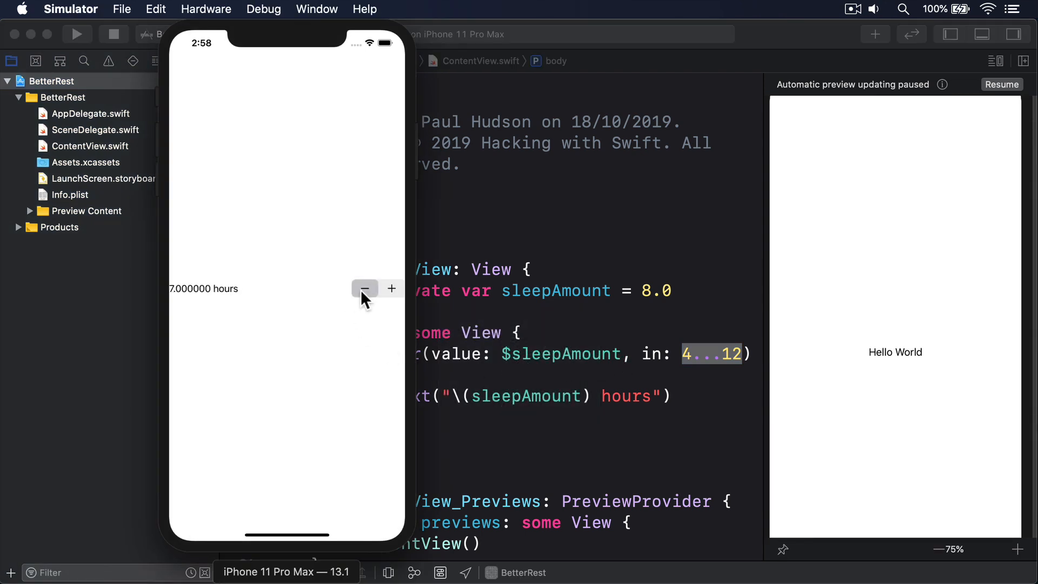
{"action": "left_click", "coordinate": [365, 288]}
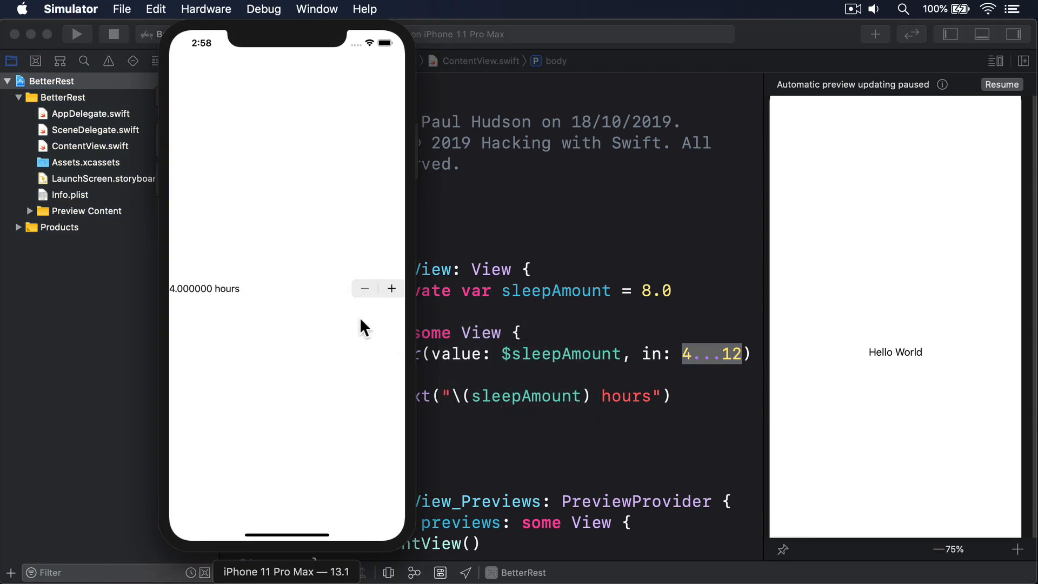
{"action": "left_click", "coordinate": [391, 289]}
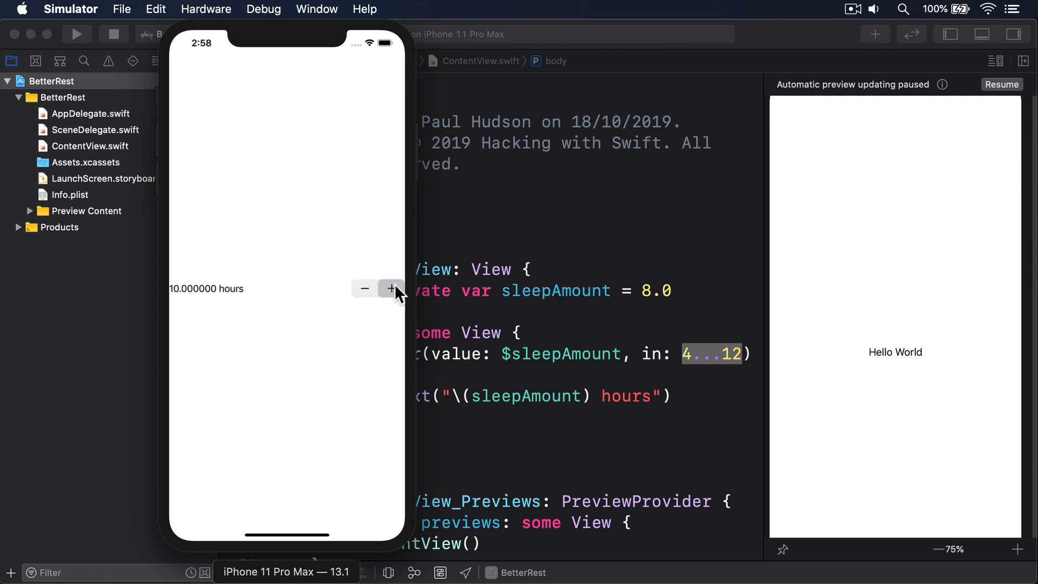
{"action": "left_click", "coordinate": [392, 289]}
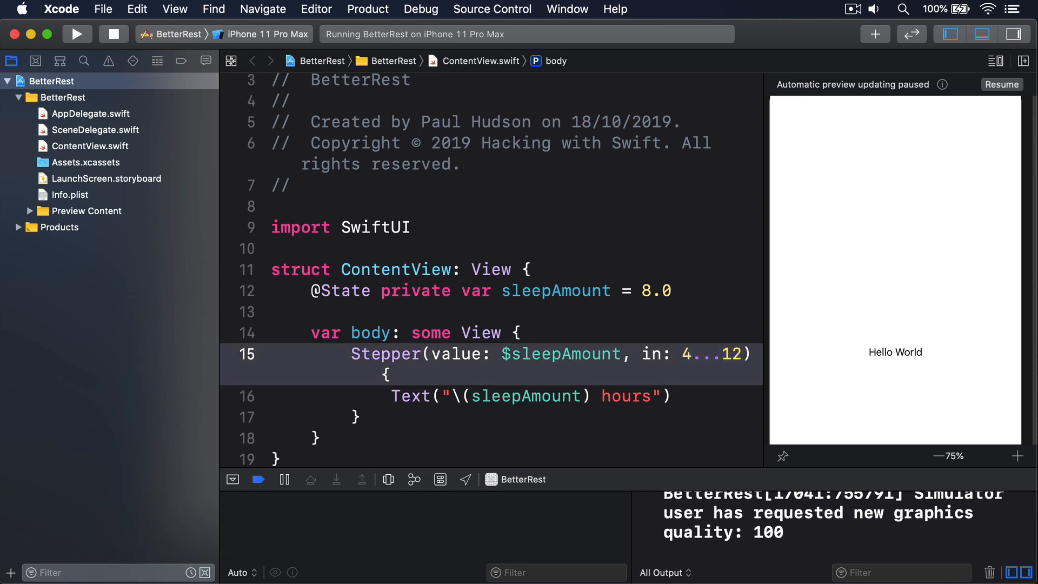
Give the Stepper a step of 0.25 and rerun the app
{"action": "type", "text": ", step: 0.2"}
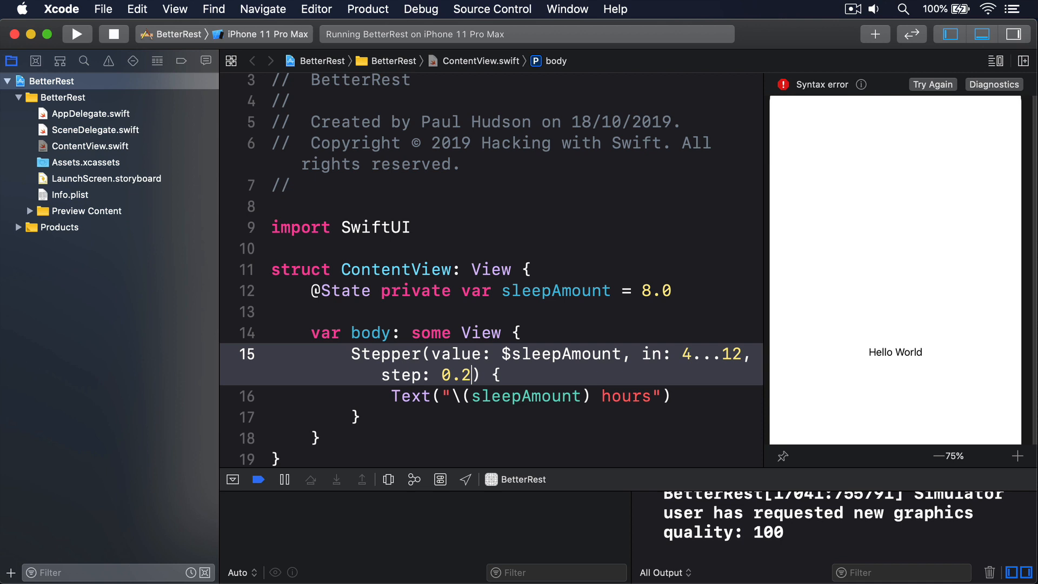
{"action": "type", "text": "5"}
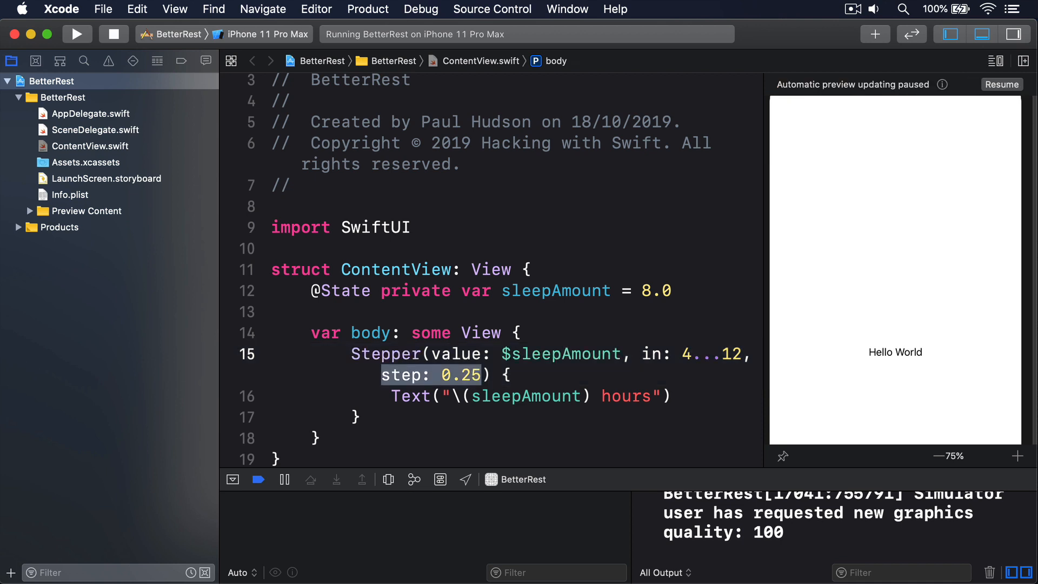
{"action": "left_click", "coordinate": [77, 34]}
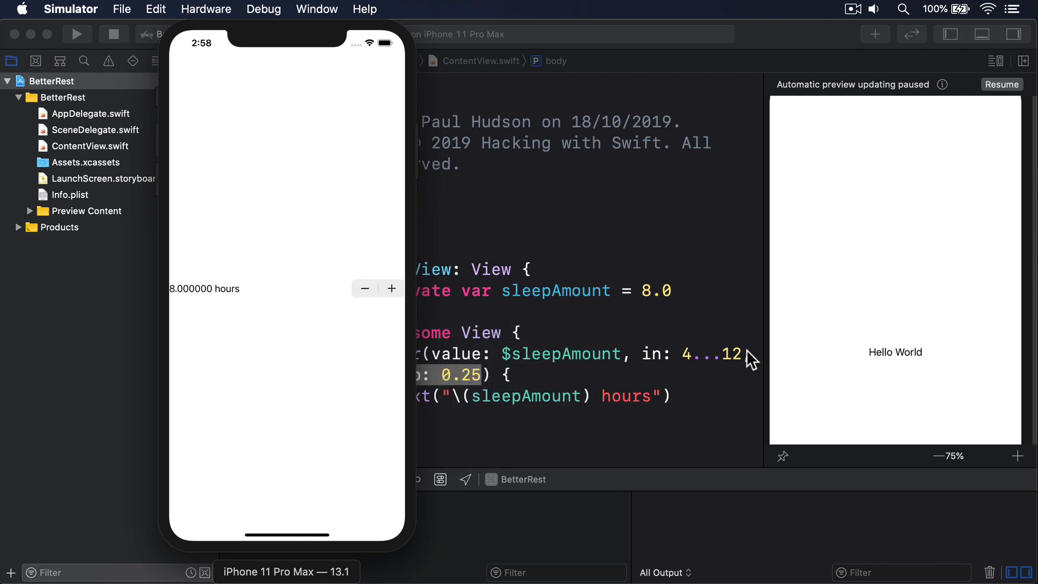
Step the sleep value up three quarter-hours, reaching 8.500000 and 9.500000 hours
{"action": "left_click", "coordinate": [391, 289]}
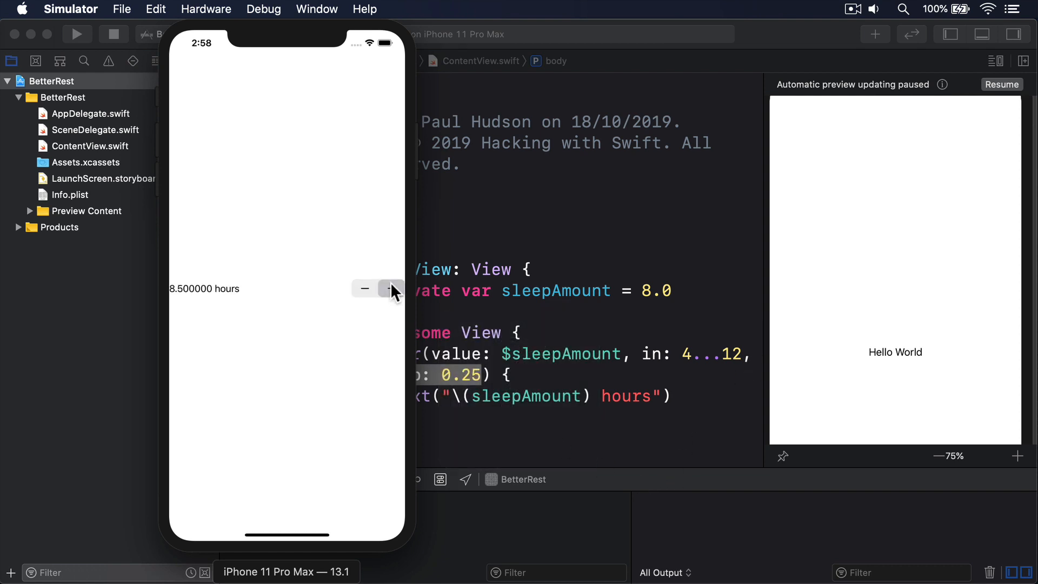
{"action": "left_click", "coordinate": [391, 289]}
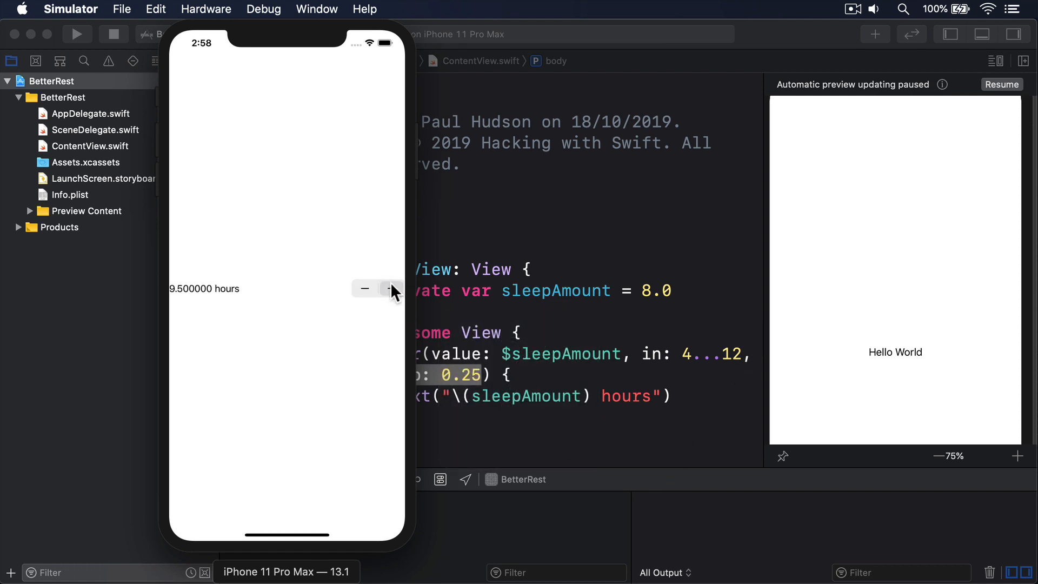
{"action": "left_click", "coordinate": [391, 288]}
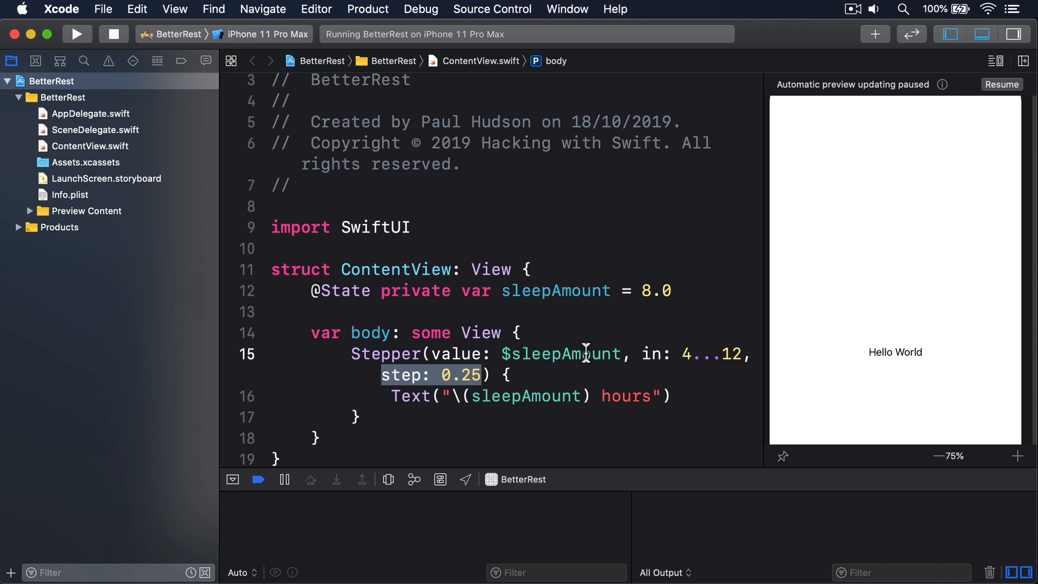
{"action": "mouse_move", "coordinate": [574, 395]}
{"action": "type", "text": ","}
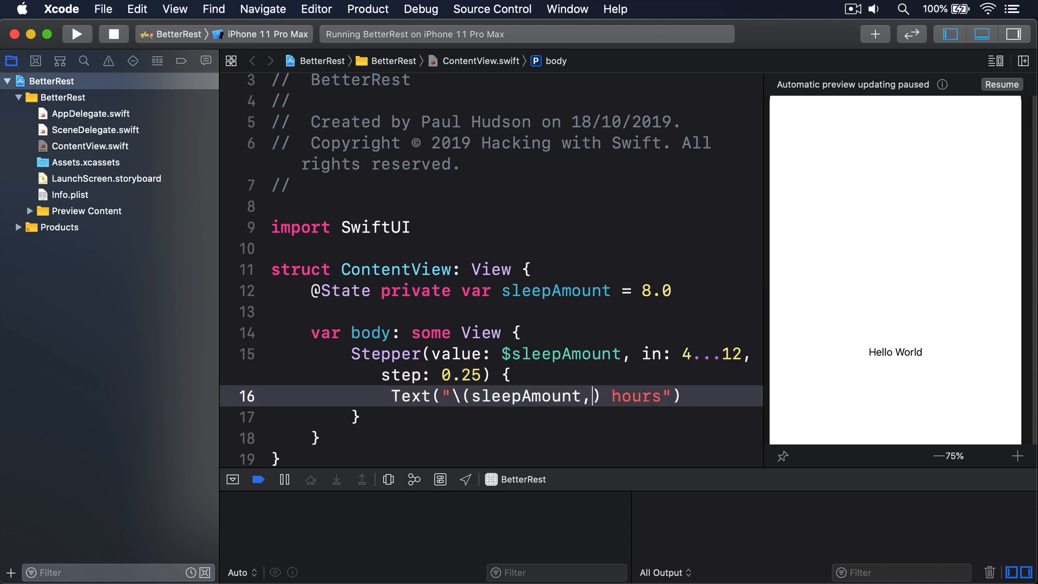
Format the hours label with specifier "%g" (after trying %.2f) and rerun the app
{"action": "type", "text": "specifier: \""}
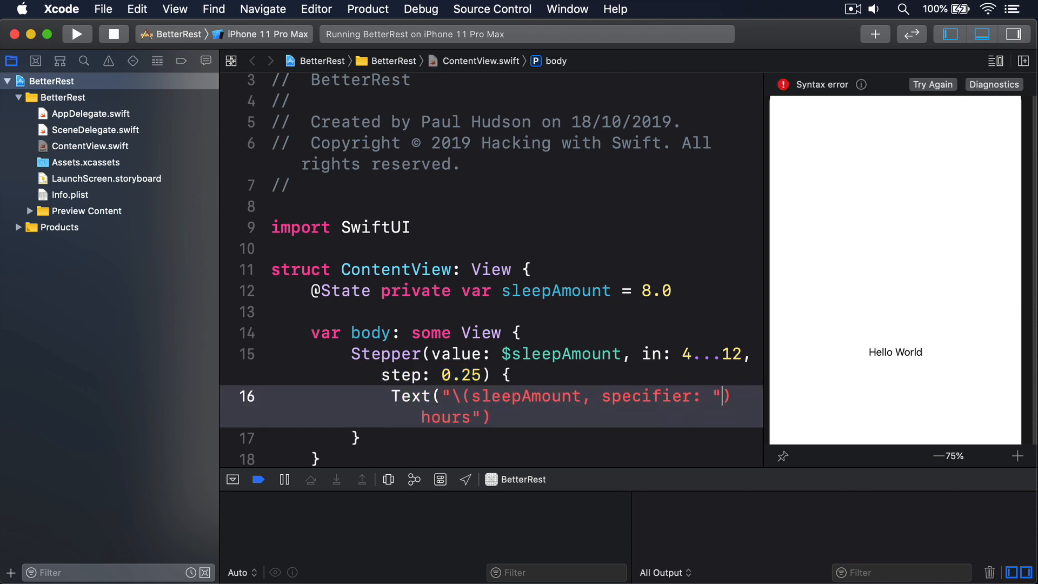
{"action": "type", "text": "%.2f"}
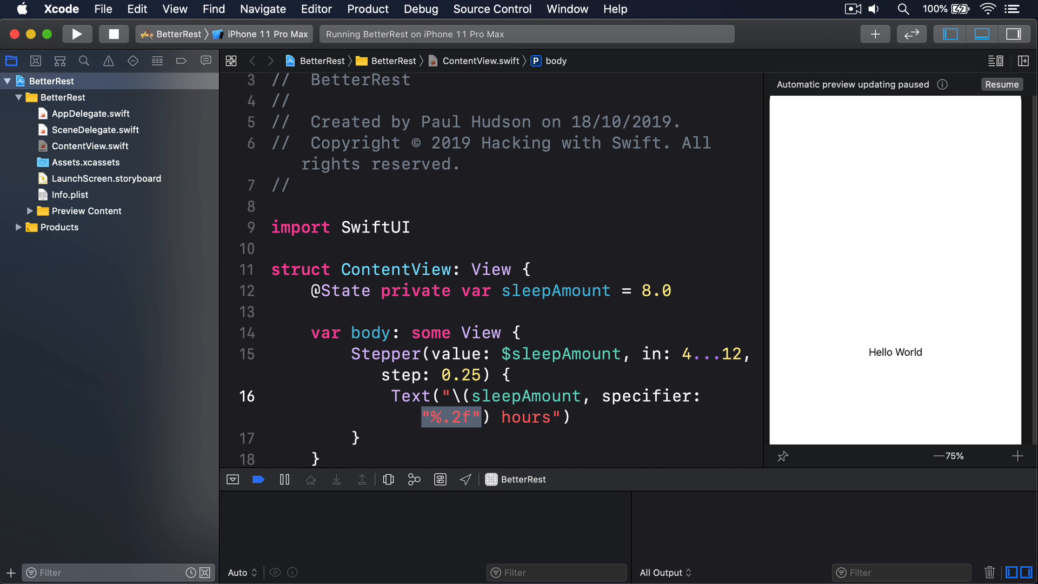
{"action": "key", "text": "Backspace"}
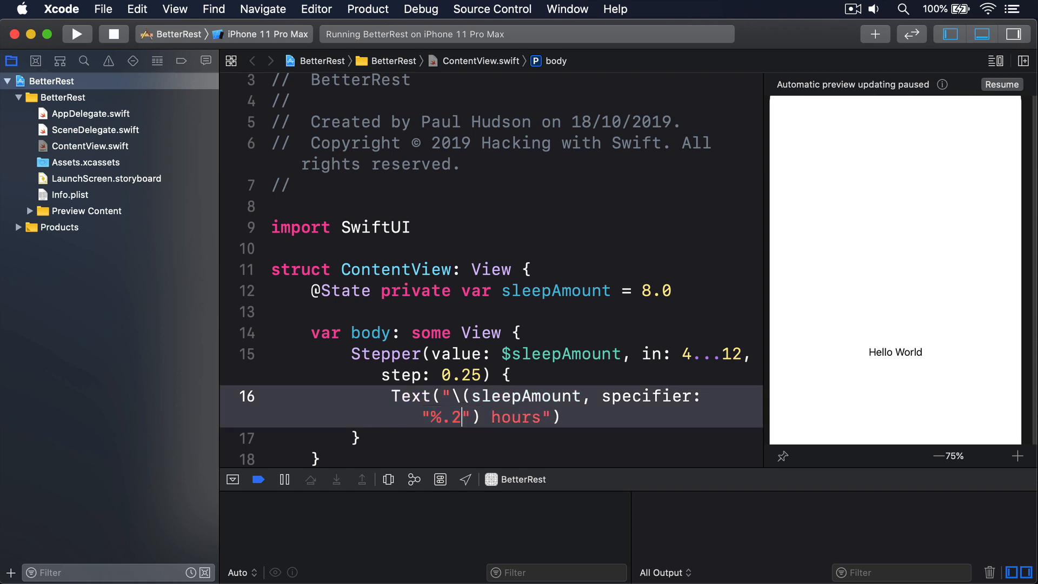
{"action": "type", "text": "g"}
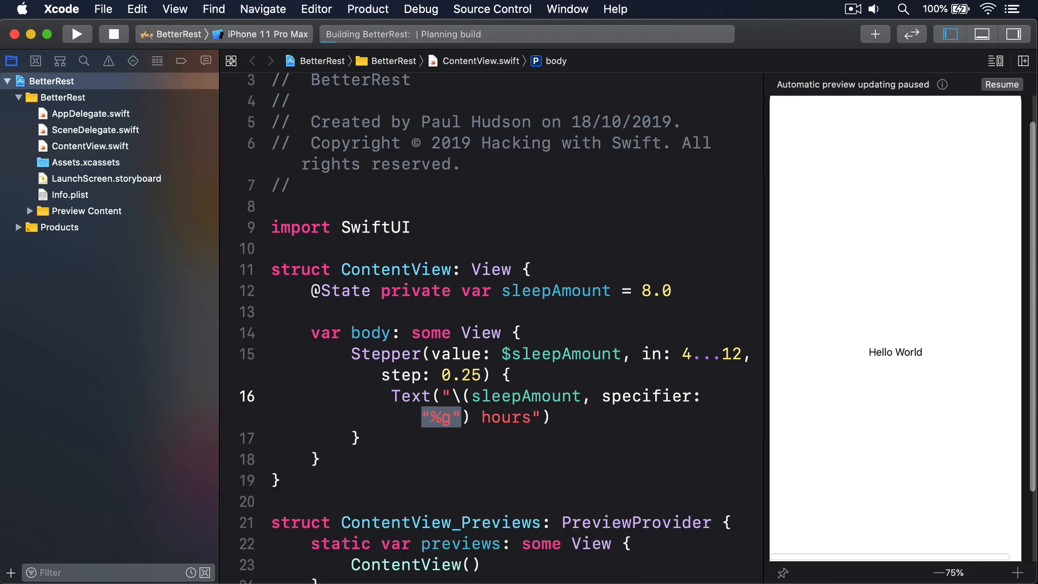
{"action": "left_click", "coordinate": [77, 33]}
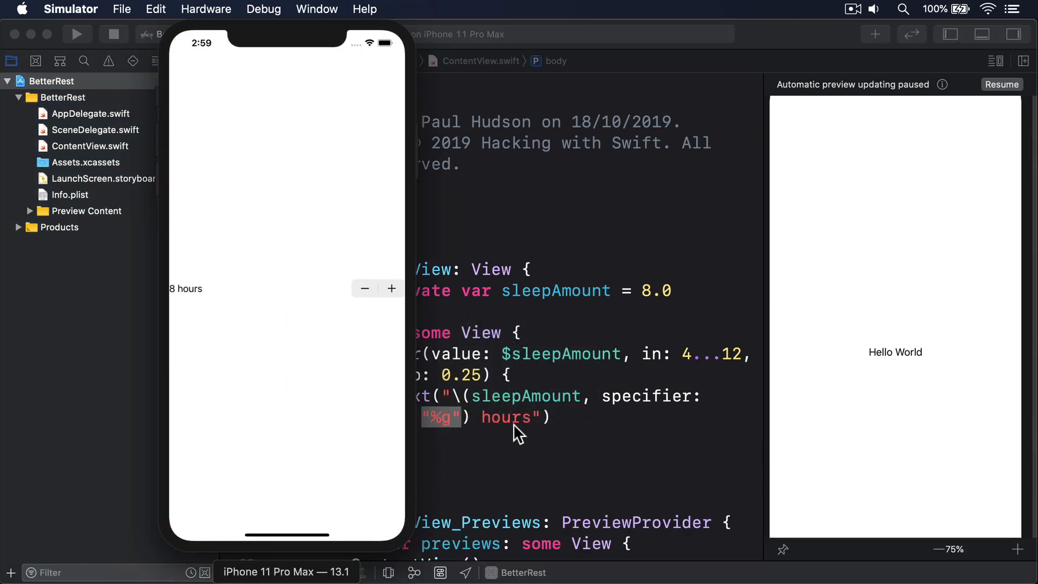
Step the sleep amount up twice to show 8.75 hours and 9 hours without trailing zeros
{"action": "left_click", "coordinate": [392, 289]}
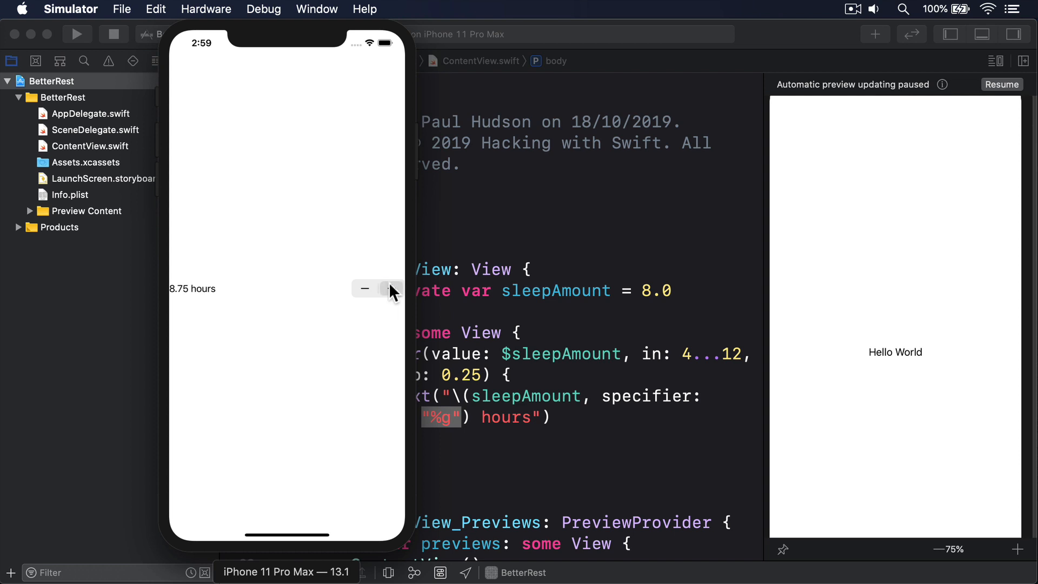
{"action": "left_click", "coordinate": [390, 288]}
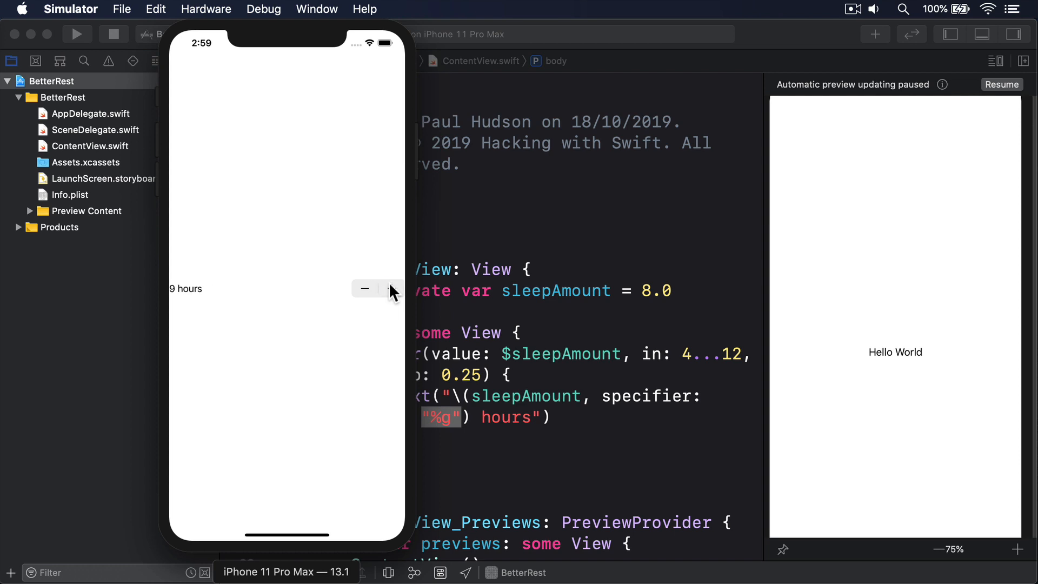